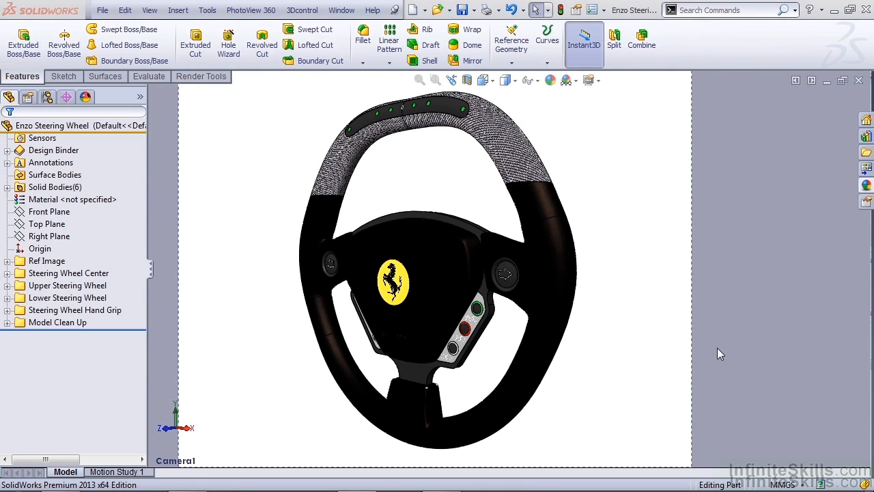
{"action": "mouse_move", "coordinate": [724, 344]}
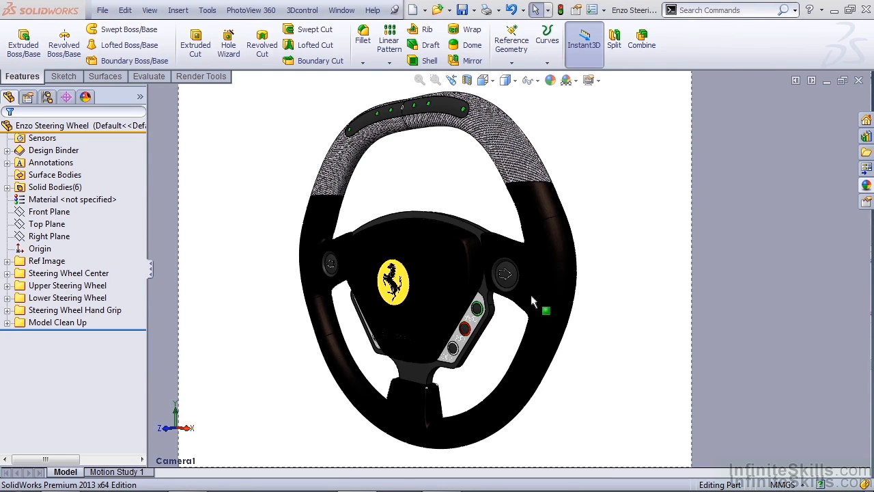
Step: Review and accept the PhotoView 360 rendering options for the steering wheel
{"action": "left_click", "coordinate": [251, 9]}
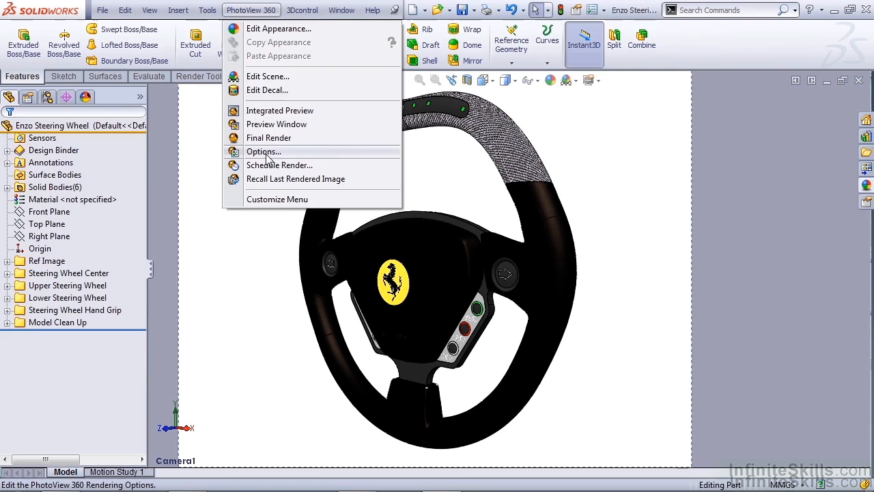
{"action": "left_click", "coordinate": [262, 151]}
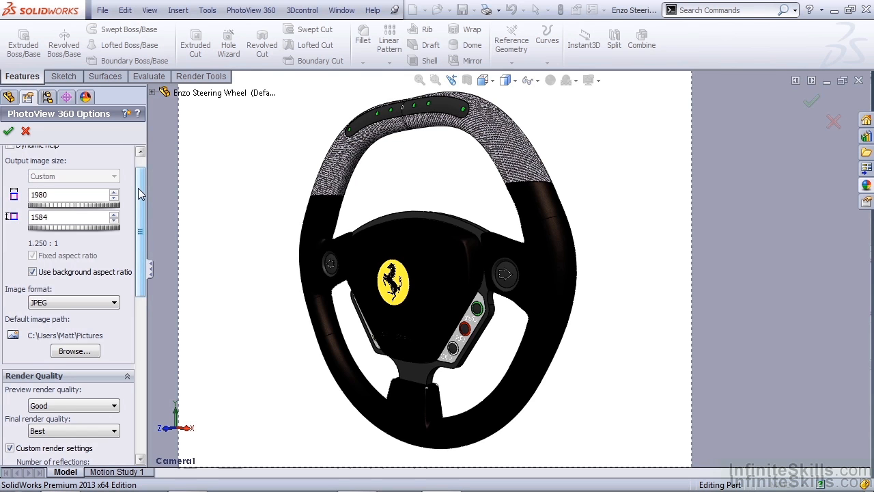
{"action": "scroll", "scroll_direction": "down", "scroll_amount": 3}
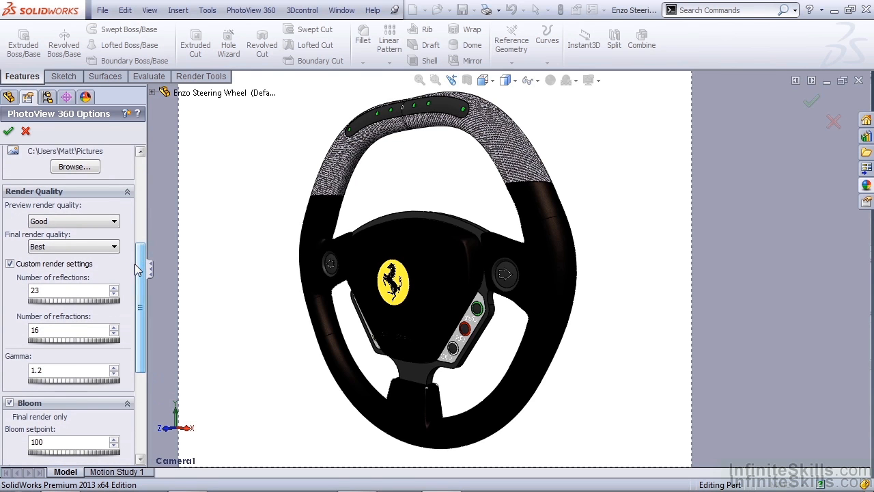
{"action": "mouse_move", "coordinate": [73, 246]}
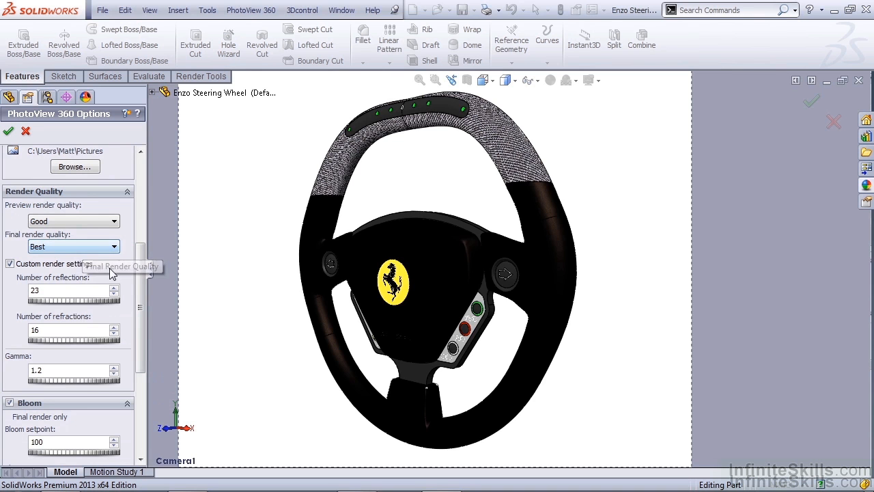
{"action": "scroll", "scroll_direction": "down", "scroll_amount": 3}
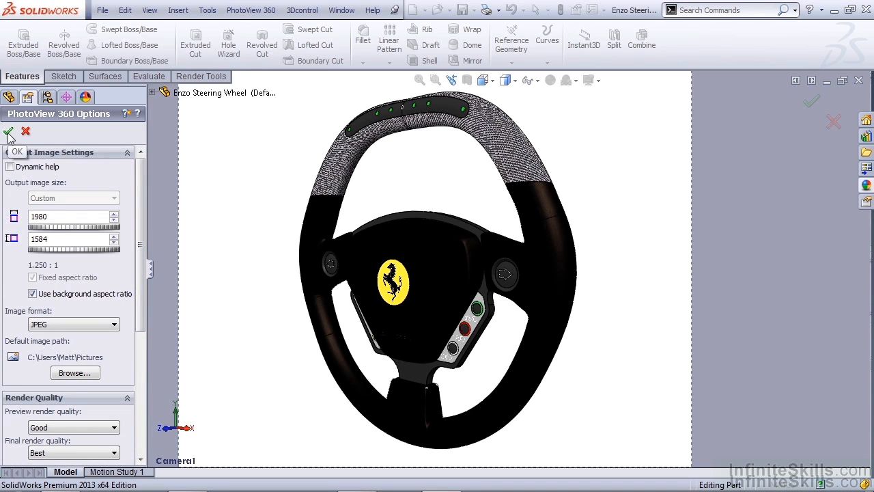
{"action": "left_click", "coordinate": [8, 131]}
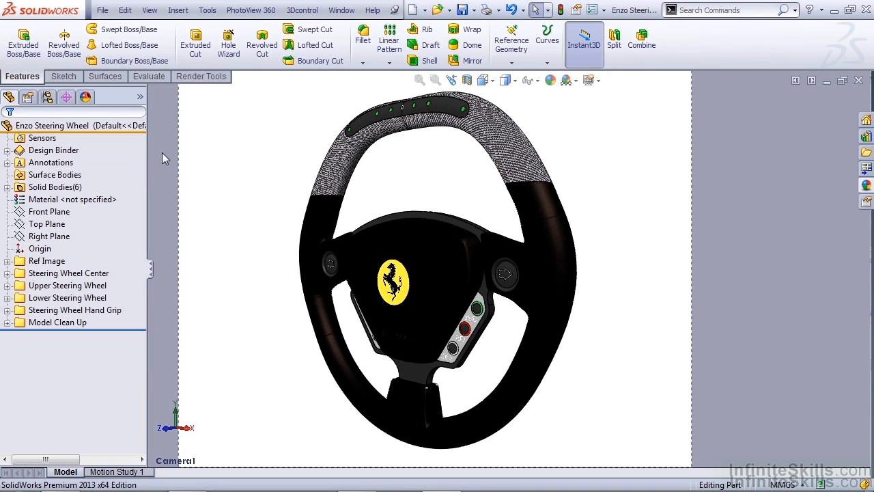
{"action": "mouse_move", "coordinate": [173, 158]}
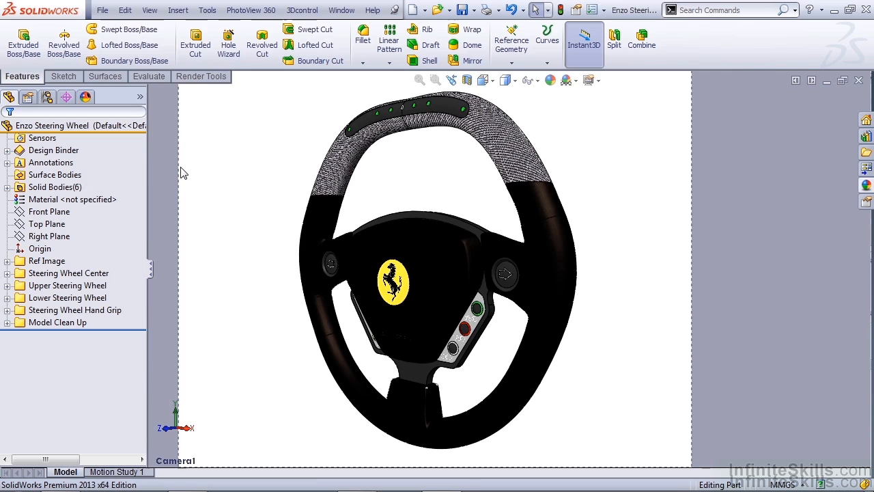
Step: Check the spot light's PhotoView rendering settings and close its properties
{"action": "left_click", "coordinate": [149, 10]}
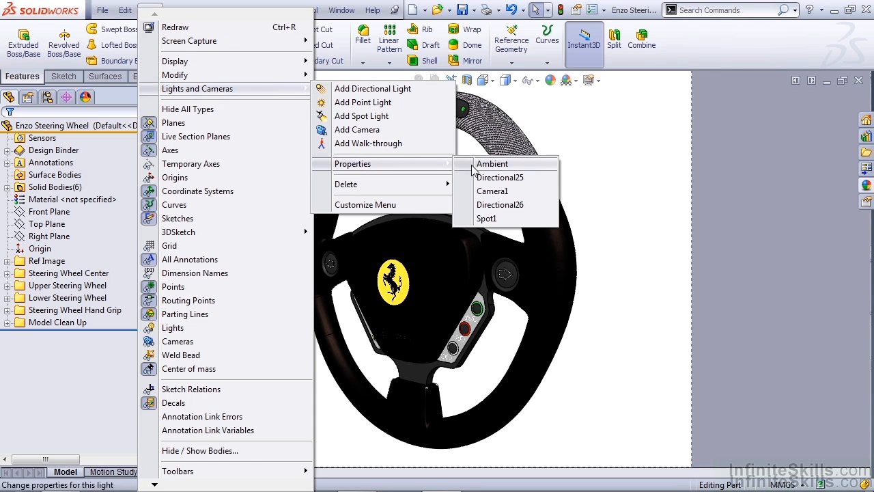
{"action": "left_click", "coordinate": [486, 219]}
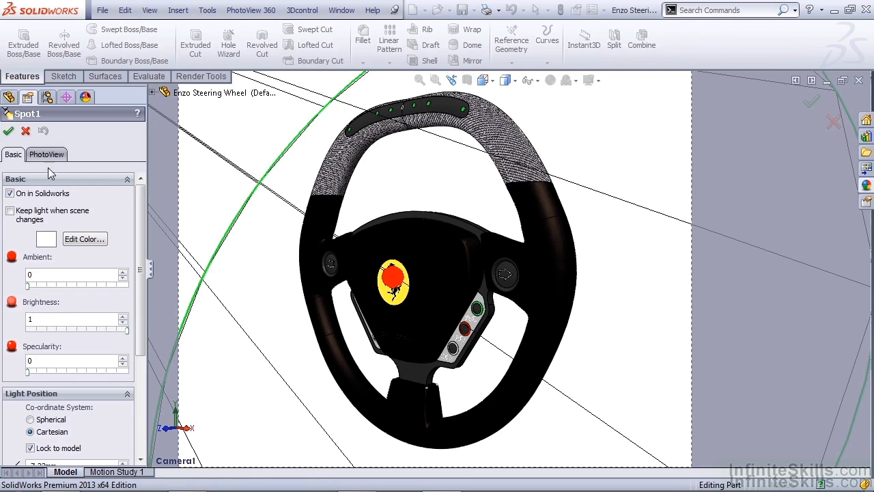
{"action": "left_click", "coordinate": [47, 153]}
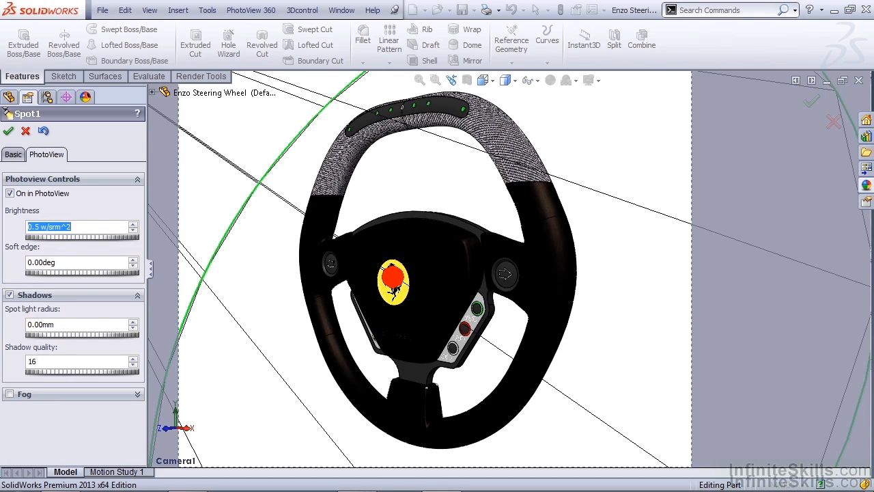
{"action": "left_click", "coordinate": [10, 394]}
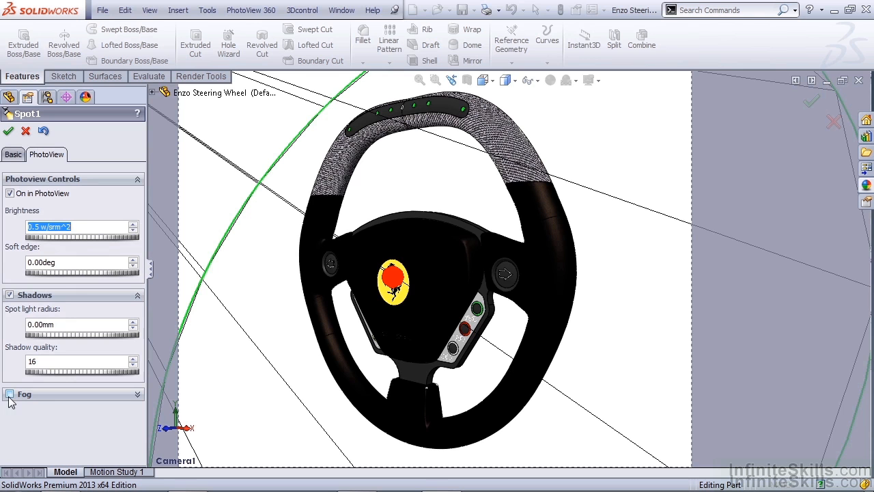
{"action": "left_click", "coordinate": [8, 131]}
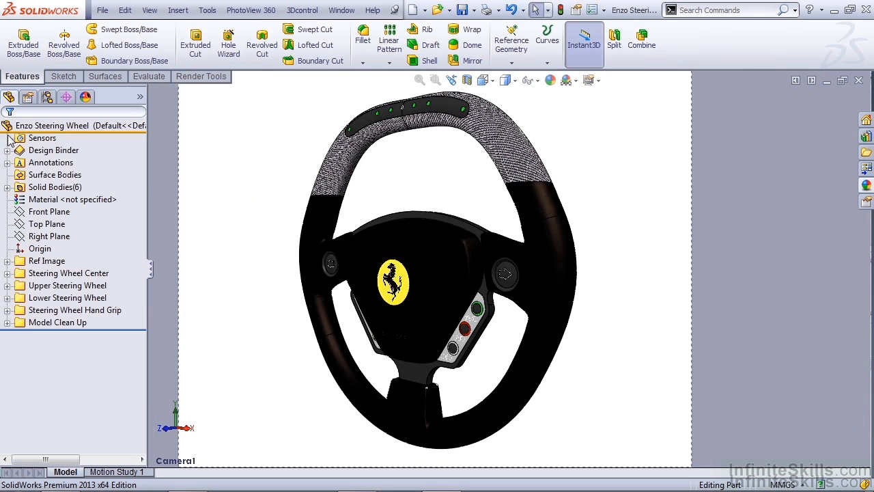
Step: Start the final render and watch its Statistics with Frame and Render Settings collapsed
{"action": "left_click", "coordinate": [251, 9]}
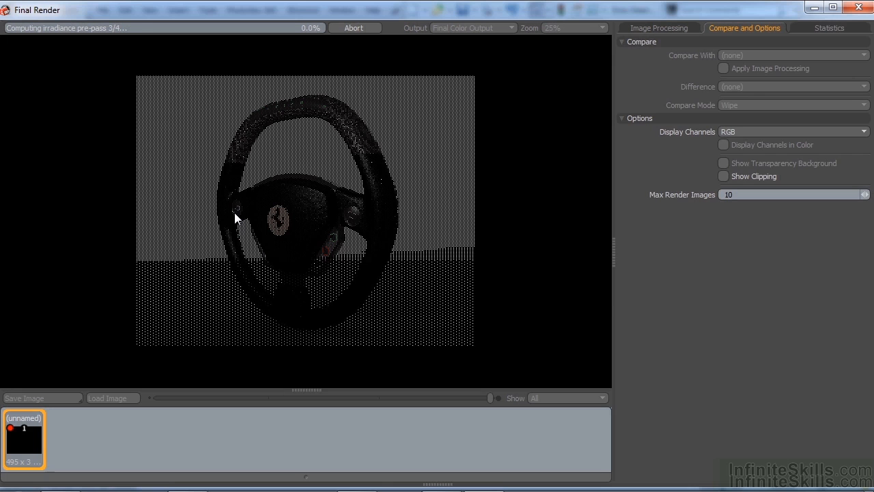
{"action": "left_click", "coordinate": [829, 28]}
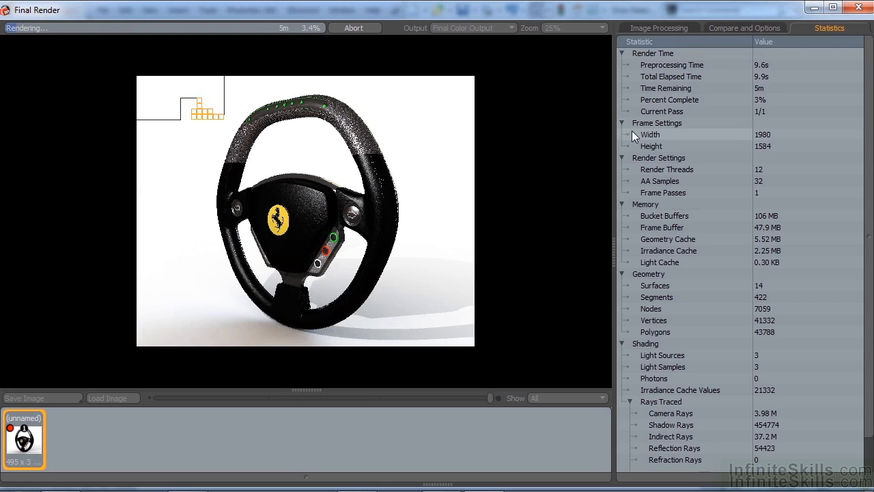
{"action": "left_click", "coordinate": [623, 123]}
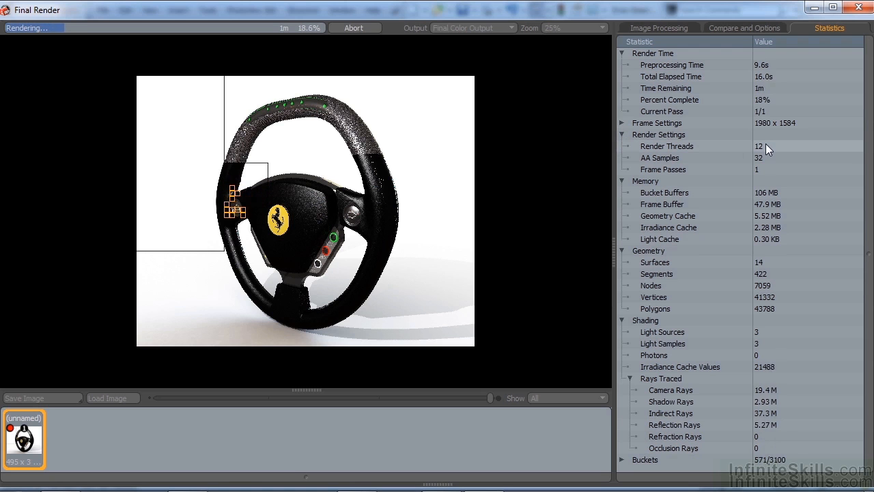
{"action": "left_click", "coordinate": [623, 135]}
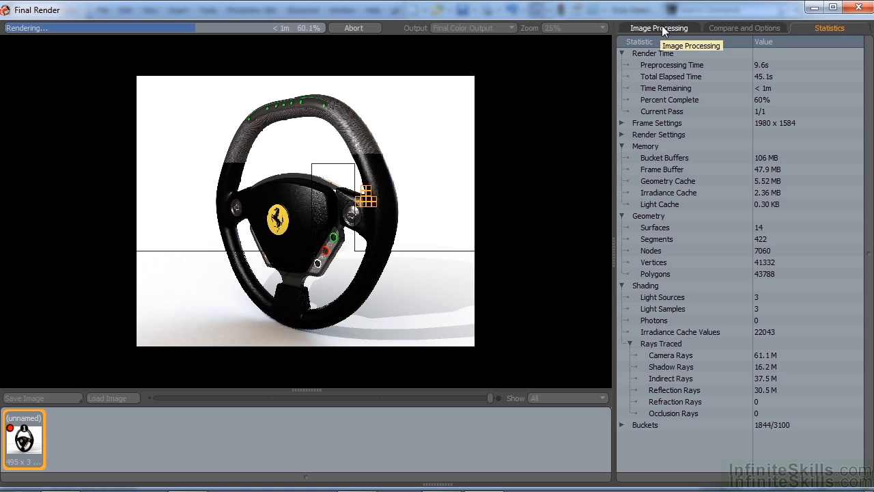
Step: Enable image processing on the finished render from the Image Processing tab
{"action": "left_click", "coordinate": [658, 27]}
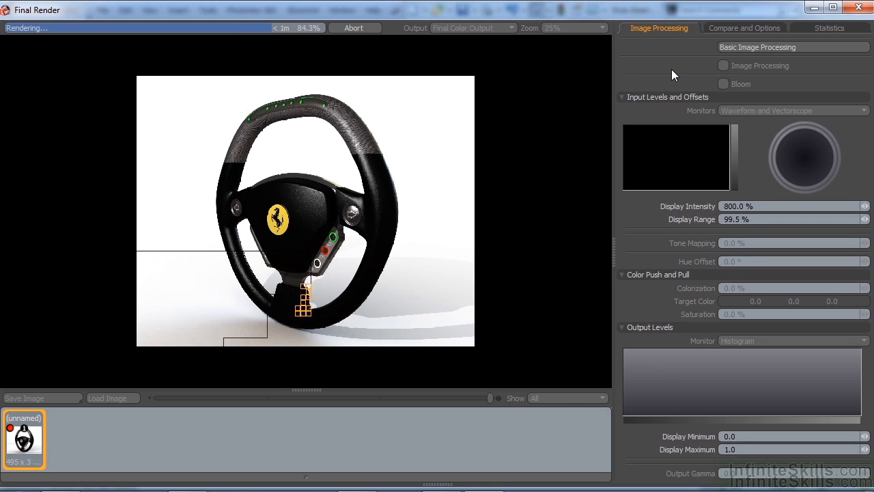
{"action": "left_click", "coordinate": [723, 65]}
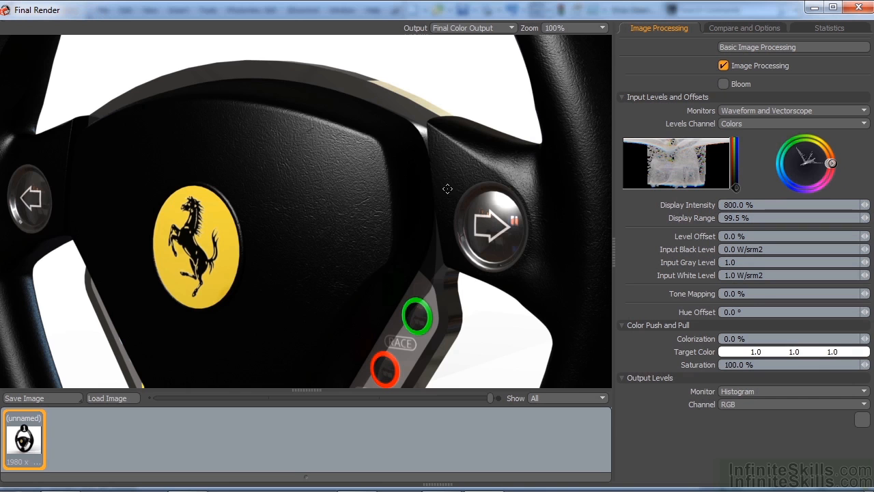
{"action": "mouse_move", "coordinate": [562, 143]}
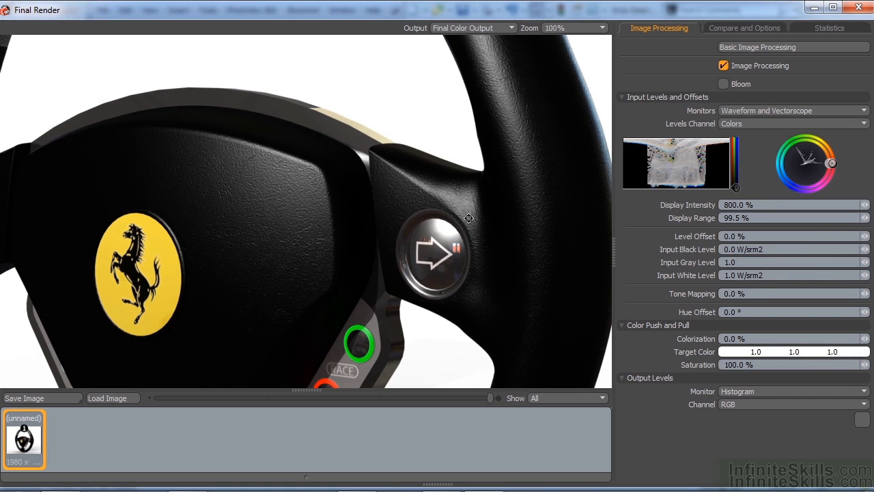
{"action": "mouse_move", "coordinate": [473, 229]}
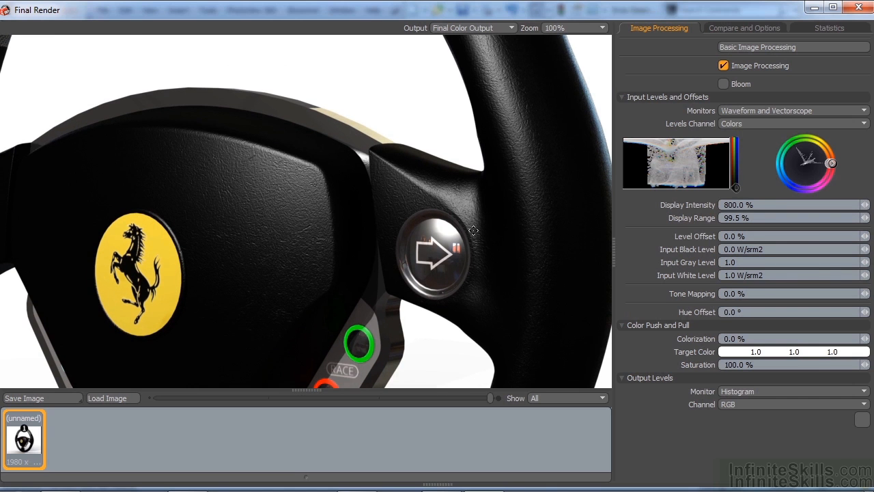
{"action": "mouse_move", "coordinate": [456, 196]}
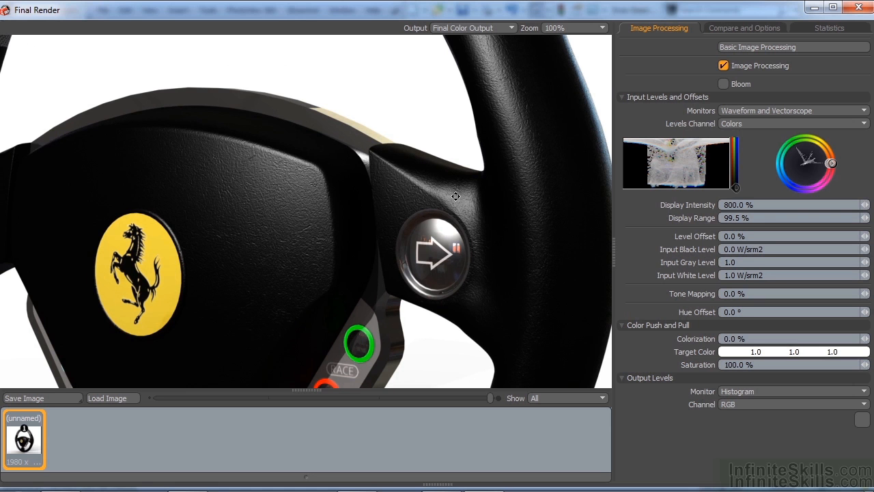
{"action": "mouse_move", "coordinate": [298, 194]}
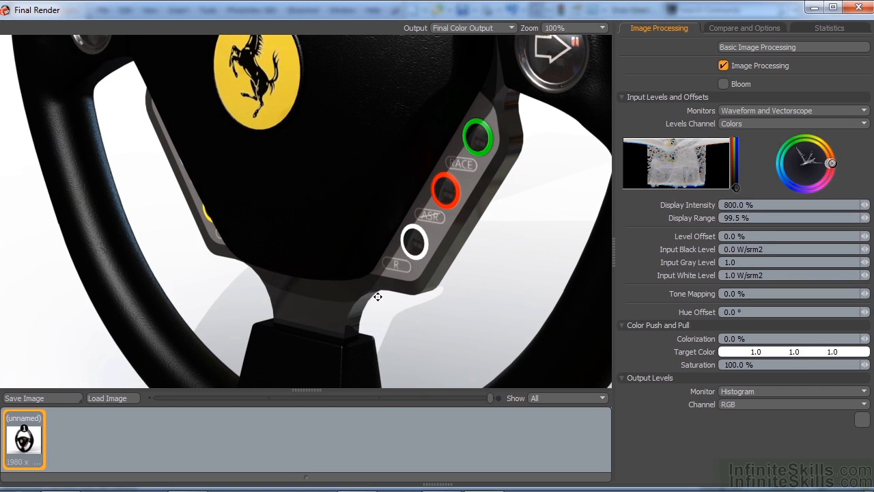
{"action": "mouse_move", "coordinate": [337, 312]}
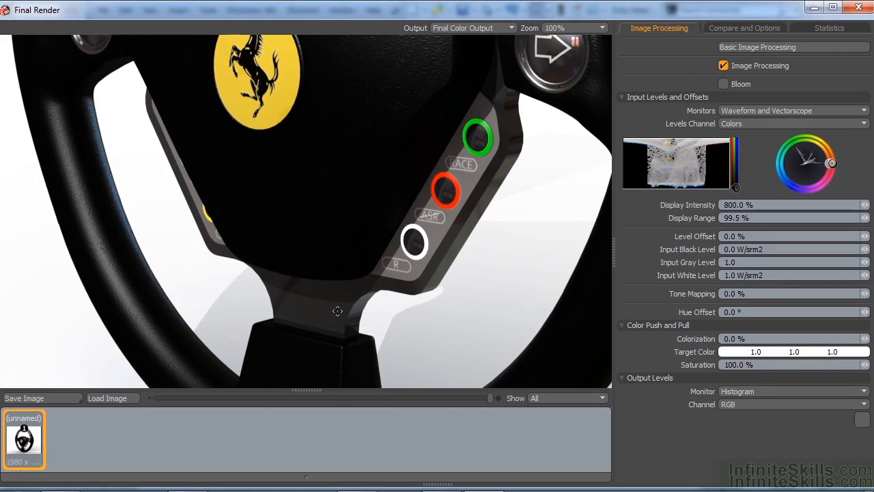
{"action": "mouse_move", "coordinate": [334, 306]}
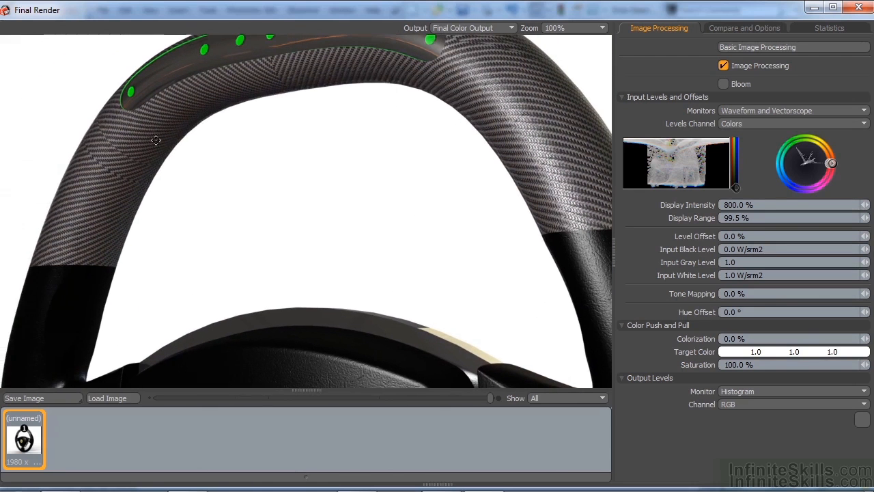
{"action": "mouse_move", "coordinate": [129, 186]}
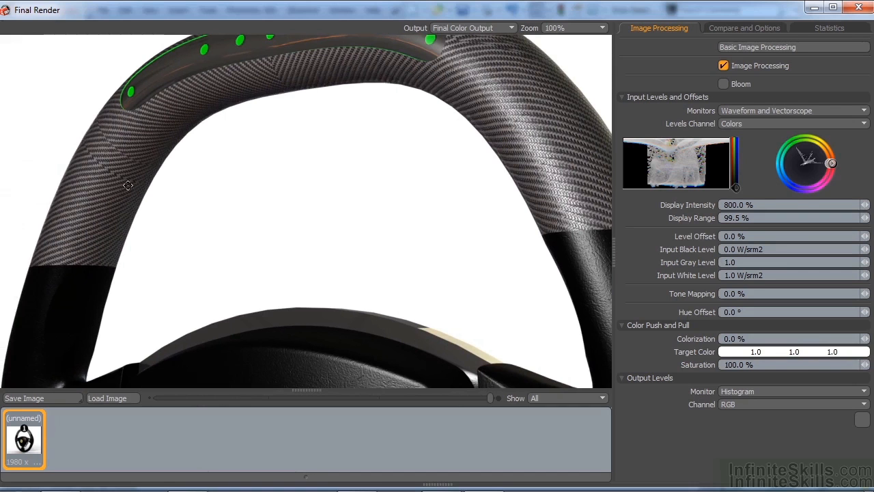
{"action": "mouse_move", "coordinate": [146, 149]}
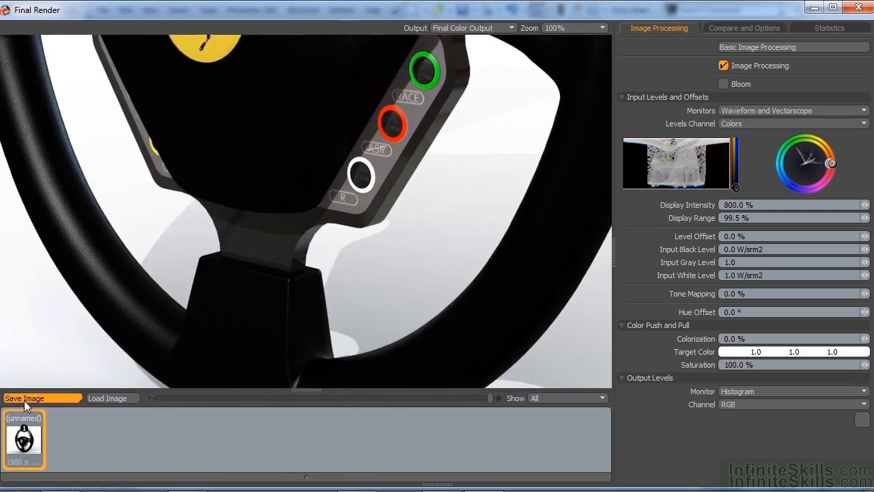
Step: Save the render as 'Steering Wheel Render' JPEG, overwriting the old file, and zoom to 50%
{"action": "left_click", "coordinate": [25, 399]}
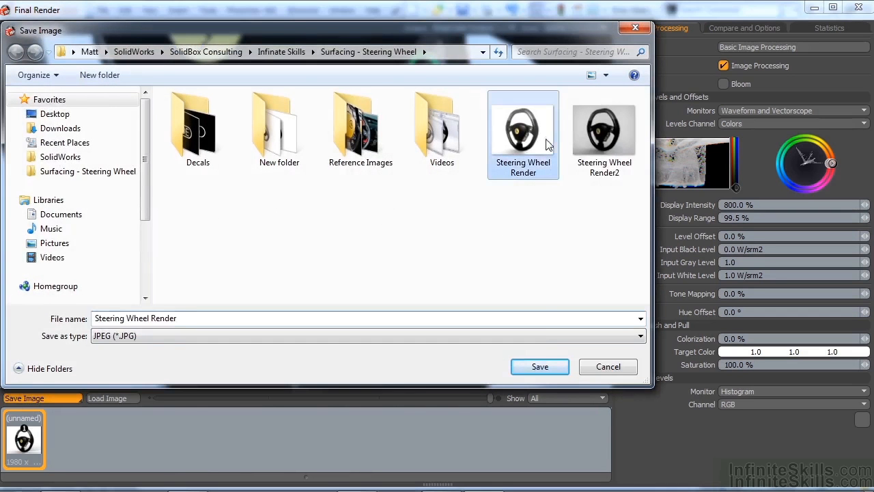
{"action": "left_click", "coordinate": [539, 366]}
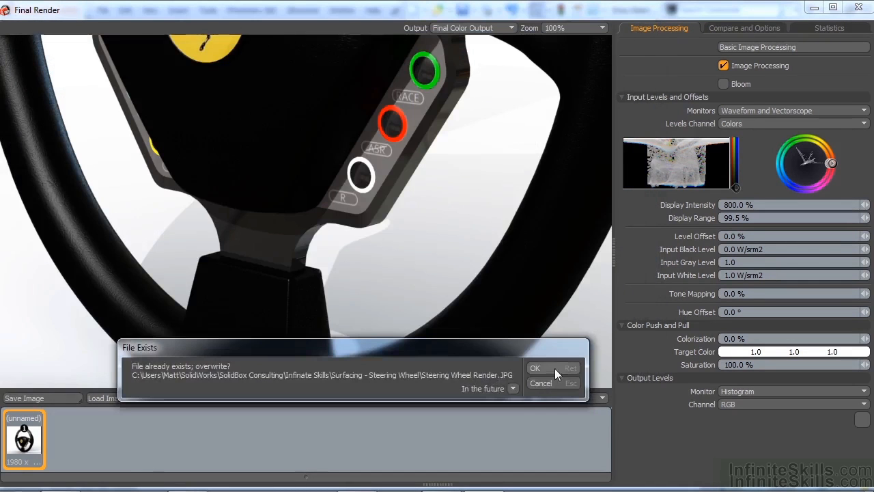
{"action": "left_click", "coordinate": [535, 369]}
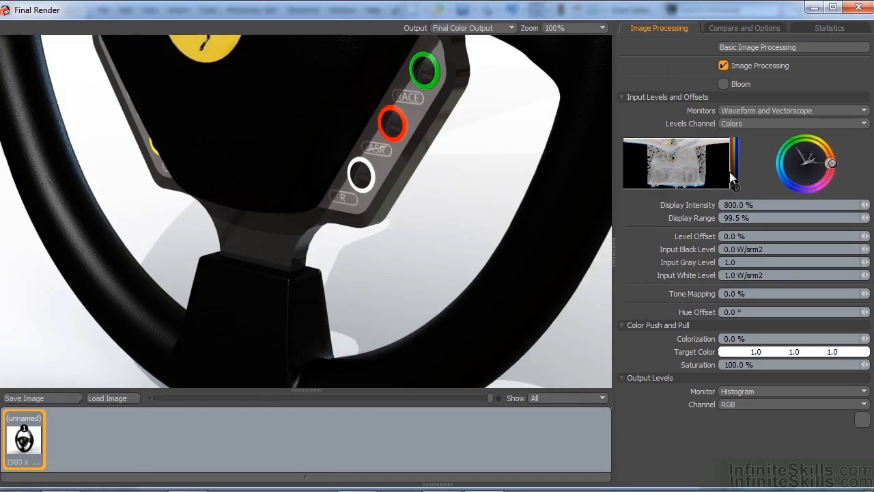
{"action": "left_click", "coordinate": [572, 27]}
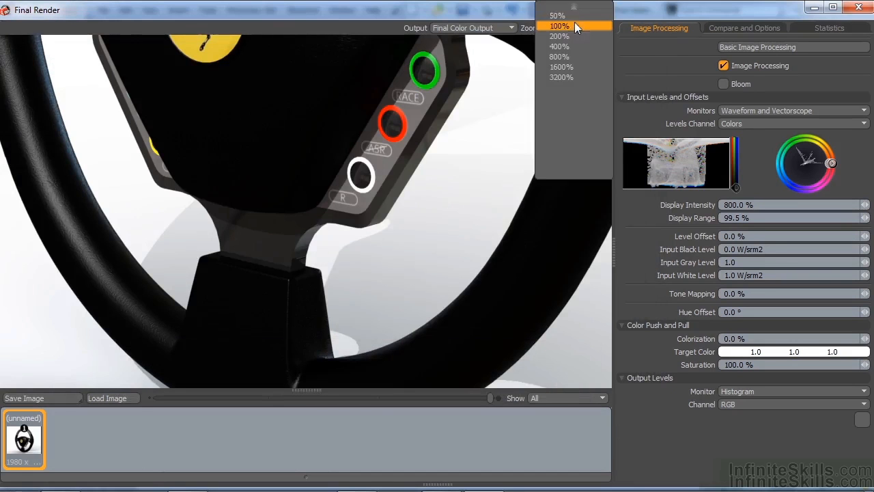
{"action": "left_click", "coordinate": [558, 15]}
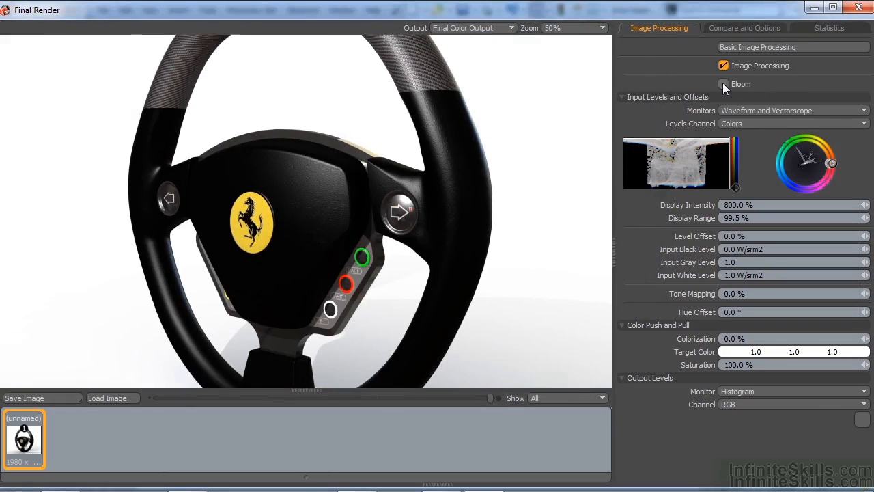
Step: Enable Bloom on the render at 40% setpoint and 25% extent
{"action": "left_click", "coordinate": [723, 84]}
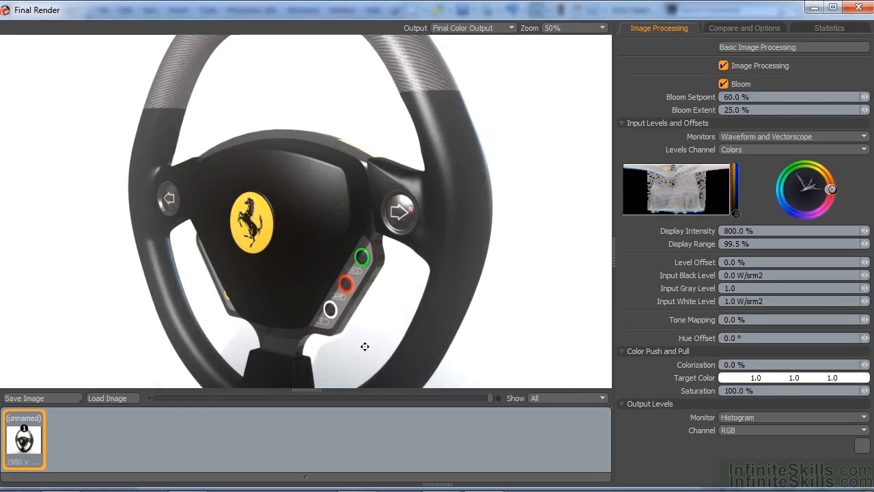
Step: Load the saved 'Steering Wheel Render' JPEG back in as a second image for comparison
{"action": "left_click", "coordinate": [25, 397]}
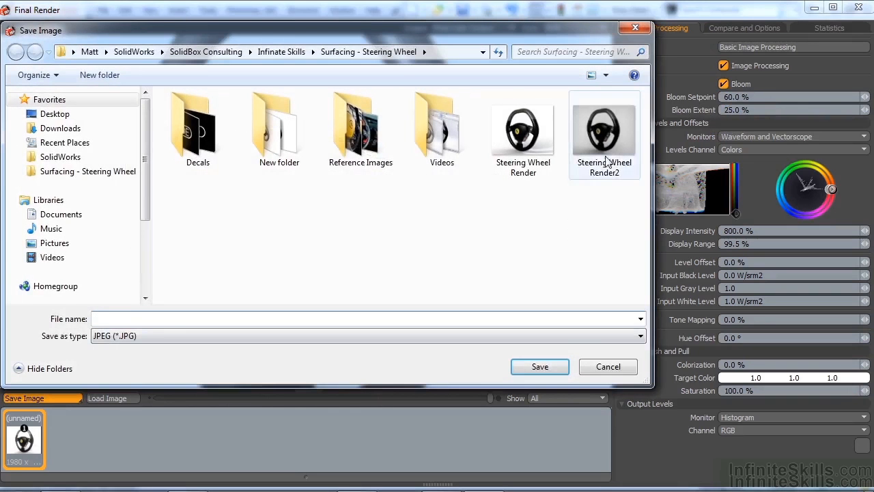
{"action": "left_click", "coordinate": [540, 366]}
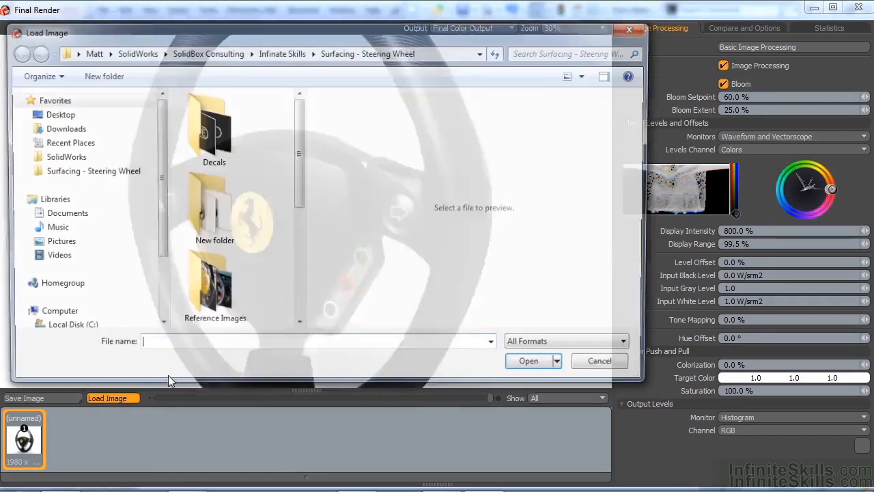
{"action": "left_click", "coordinate": [212, 194]}
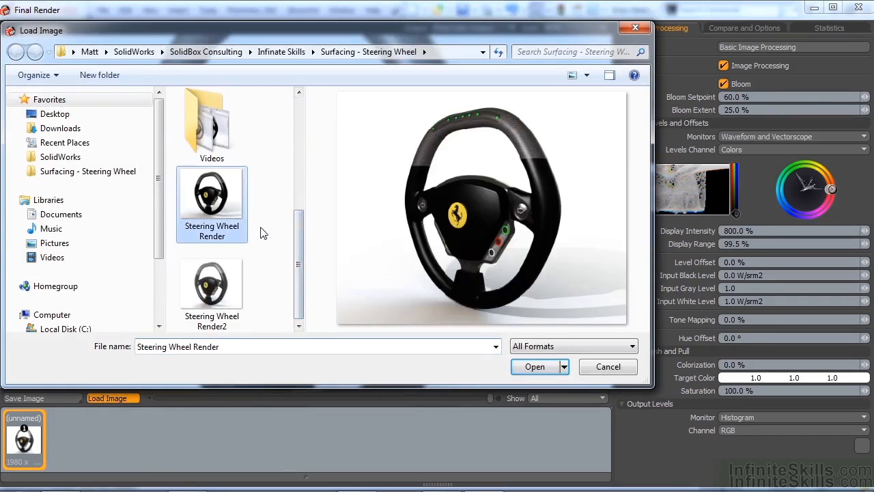
{"action": "left_click", "coordinate": [535, 366]}
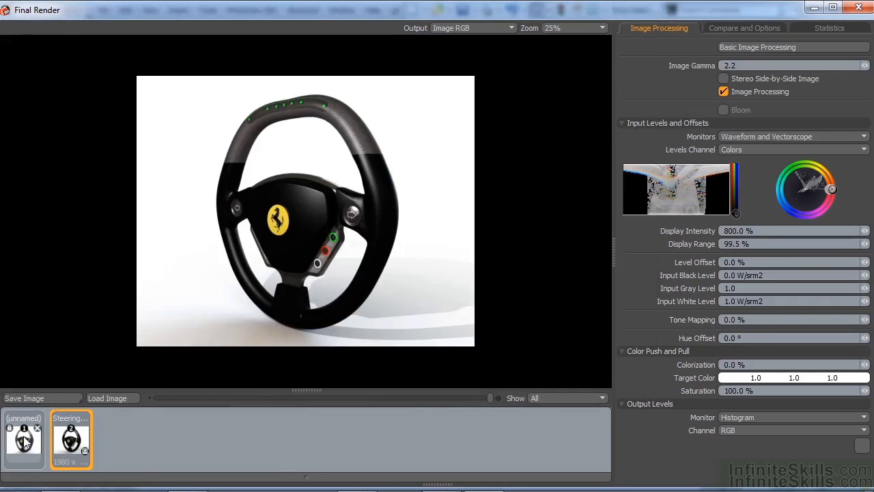
Step: Set Compare With to Second Selected Image in Wipe mode and zoom to 100% on the hub
{"action": "left_click", "coordinate": [744, 27]}
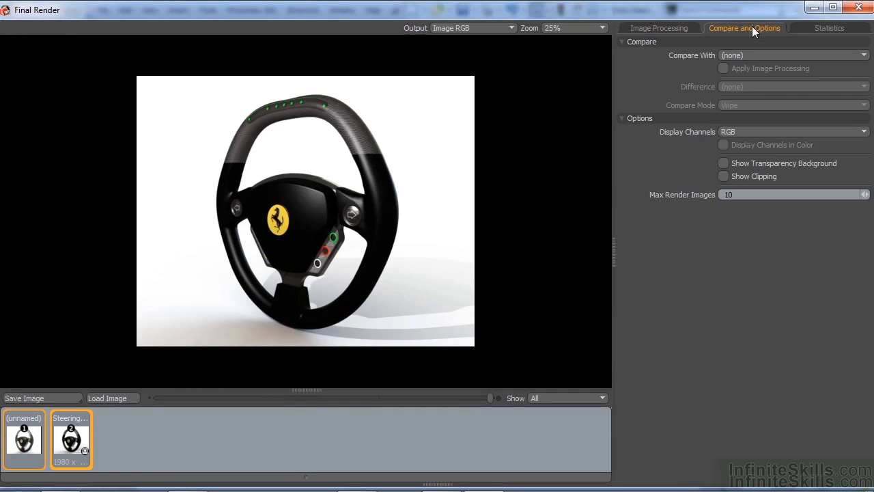
{"action": "left_click", "coordinate": [792, 54]}
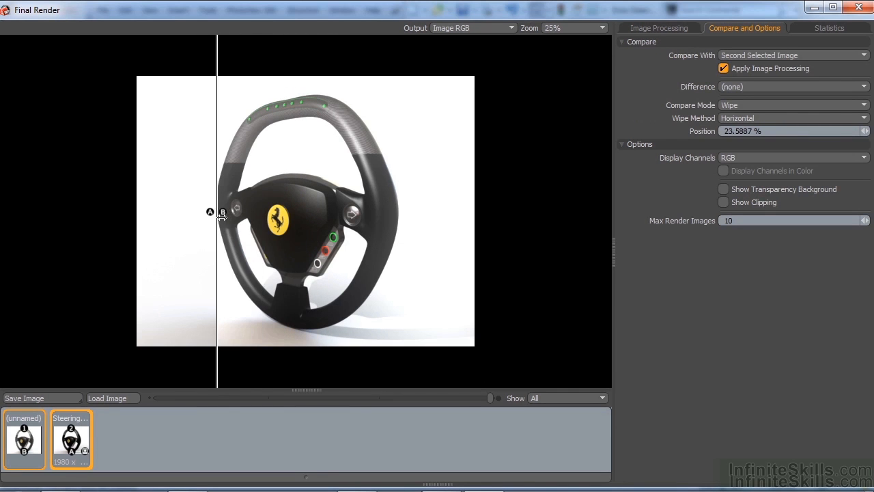
{"action": "left_click_drag", "start_coordinate": [217, 212], "coordinate": [221, 212]}
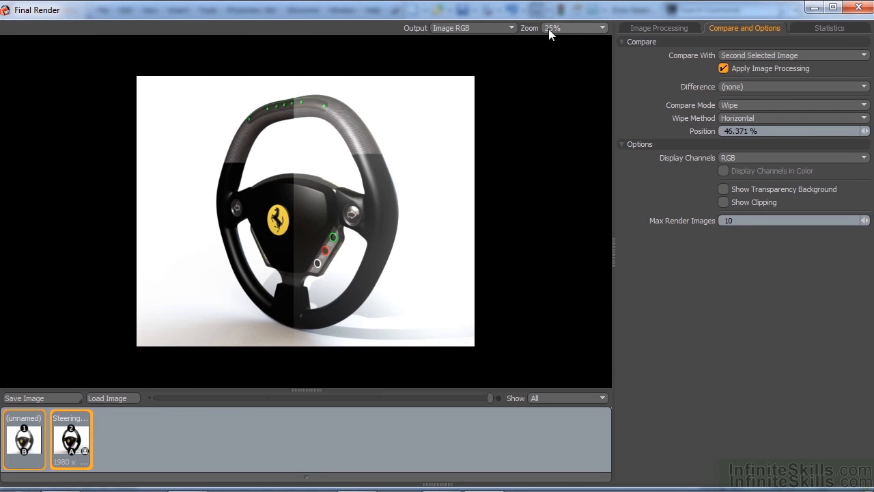
{"action": "left_click", "coordinate": [572, 27]}
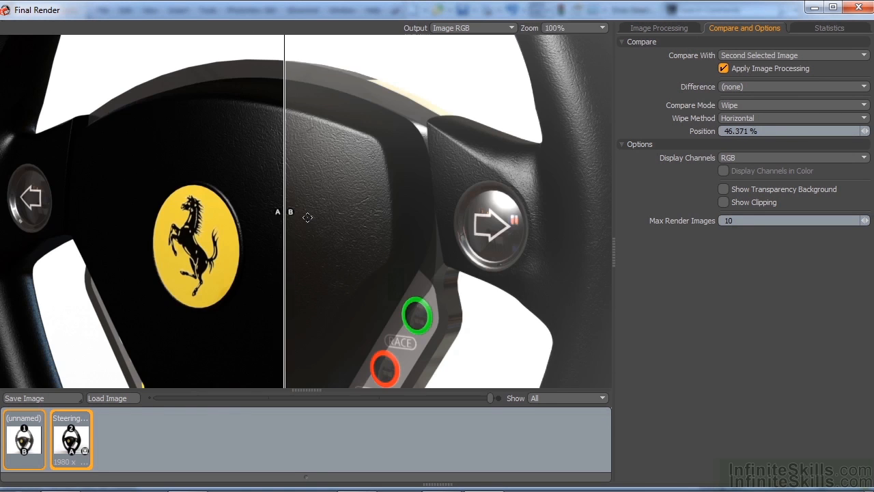
{"action": "mouse_move", "coordinate": [289, 216]}
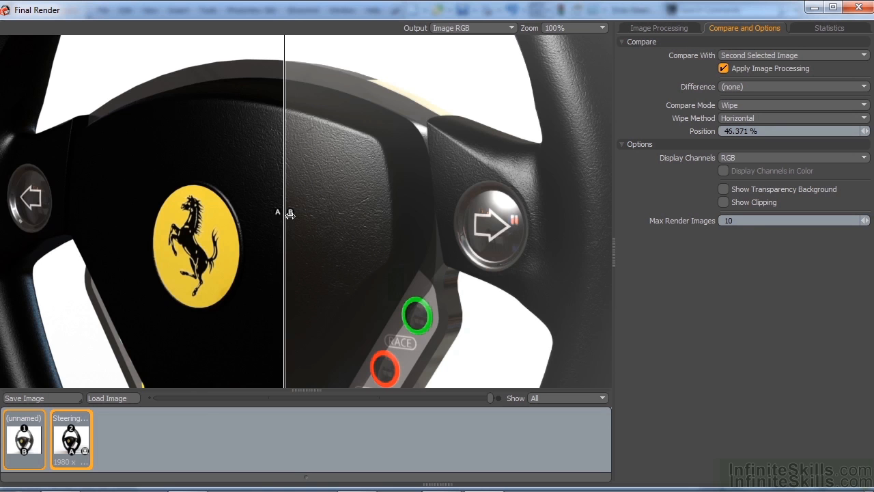
Step: Sweep the wipe line across the hub and logo to compare the bloomed and original renders
{"action": "left_click_drag", "start_coordinate": [285, 213], "coordinate": [273, 213]}
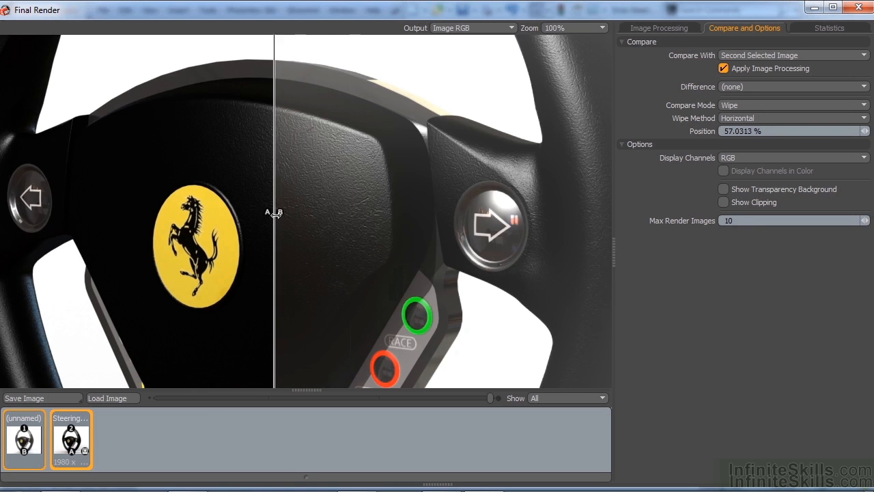
{"action": "left_click_drag", "start_coordinate": [274, 212], "coordinate": [260, 204]}
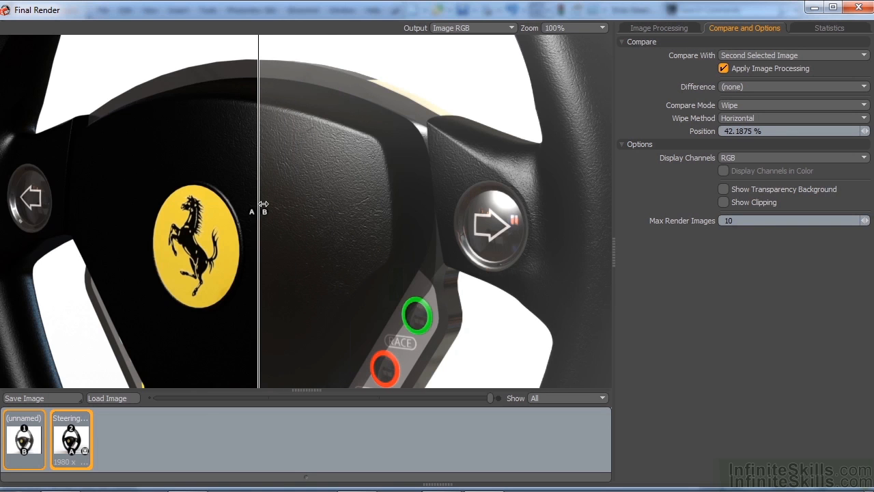
{"action": "left_click_drag", "start_coordinate": [263, 210], "coordinate": [237, 210]}
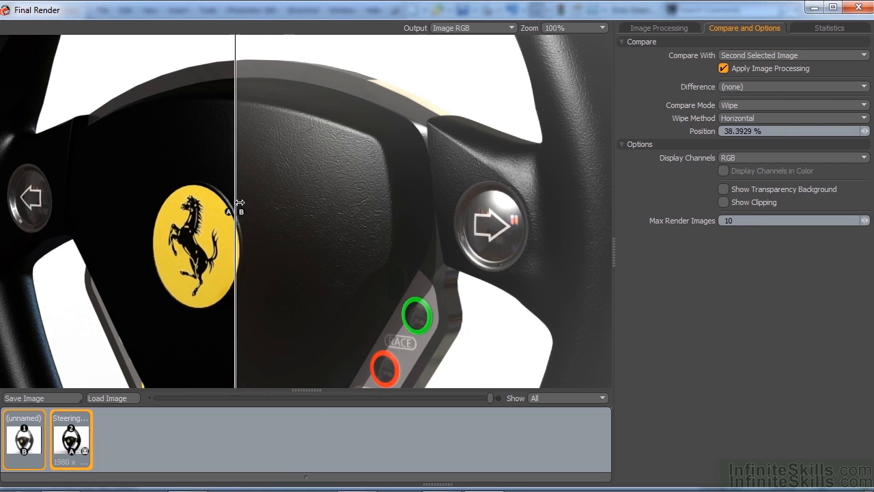
{"action": "left_click_drag", "start_coordinate": [235, 210], "coordinate": [413, 210]}
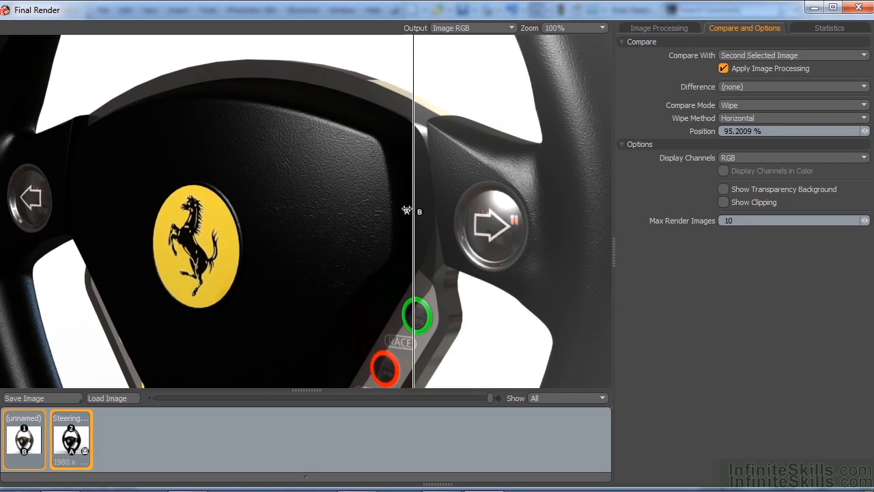
{"action": "left_click", "coordinate": [573, 28]}
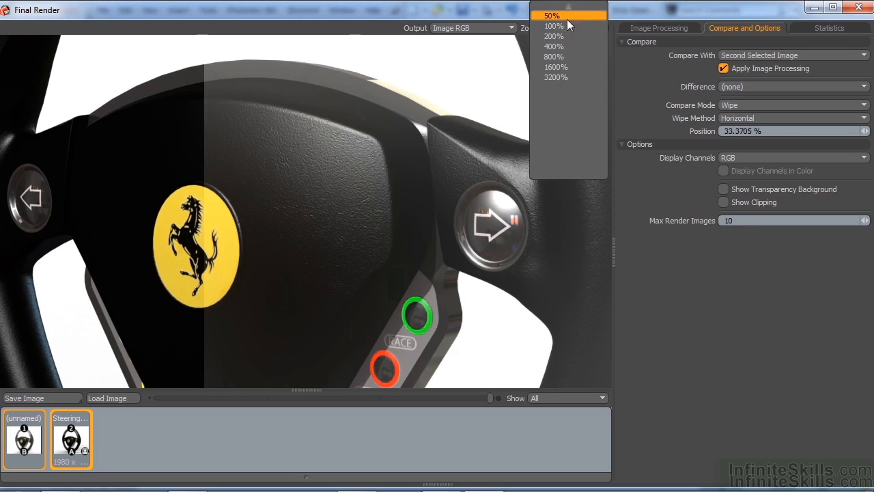
Step: Zoom out to the whole wheel and shift the hue offset to -2.0° on the colour wheel
{"action": "left_click", "coordinate": [552, 15]}
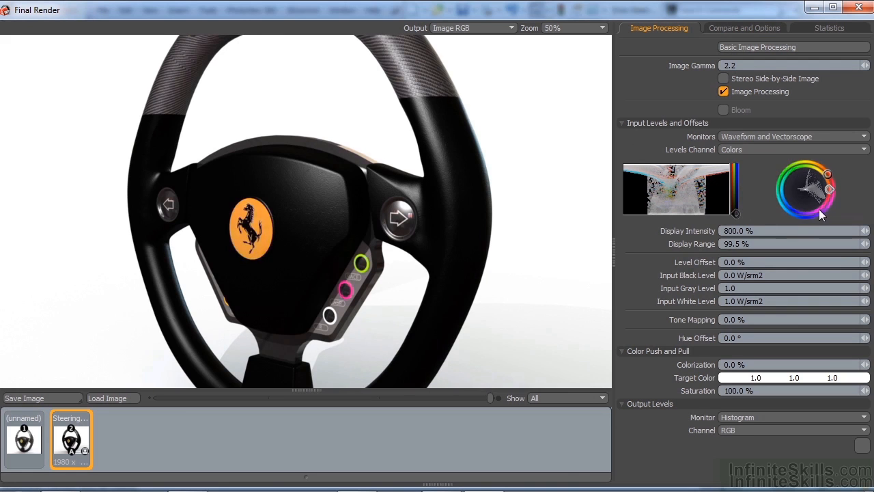
{"action": "left_click_drag", "start_coordinate": [826, 174], "coordinate": [831, 190]}
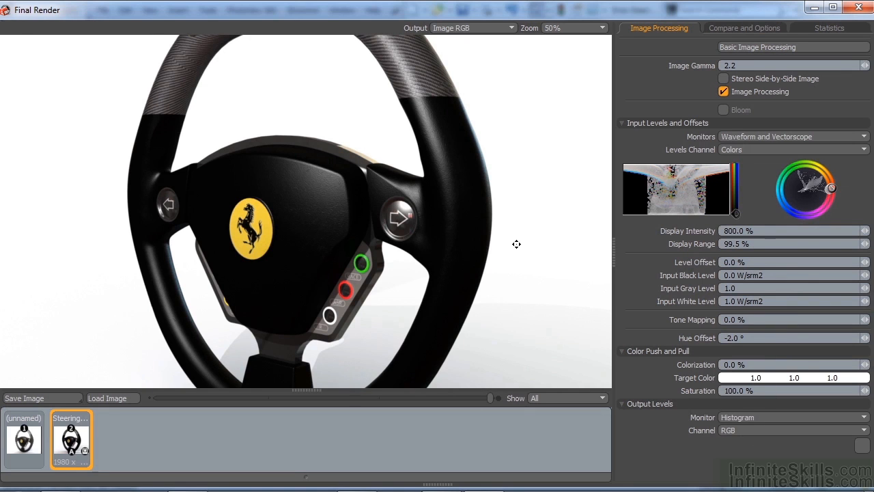
{"action": "mouse_move", "coordinate": [590, 259]}
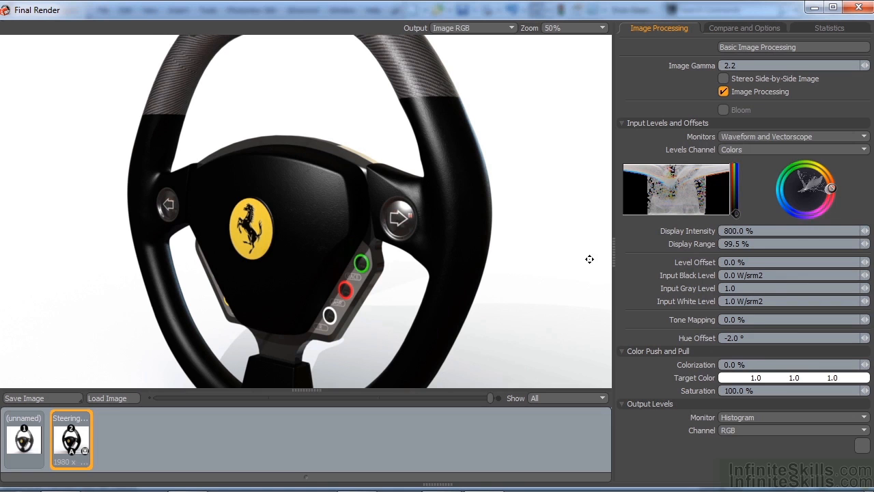
{"action": "mouse_move", "coordinate": [567, 181]}
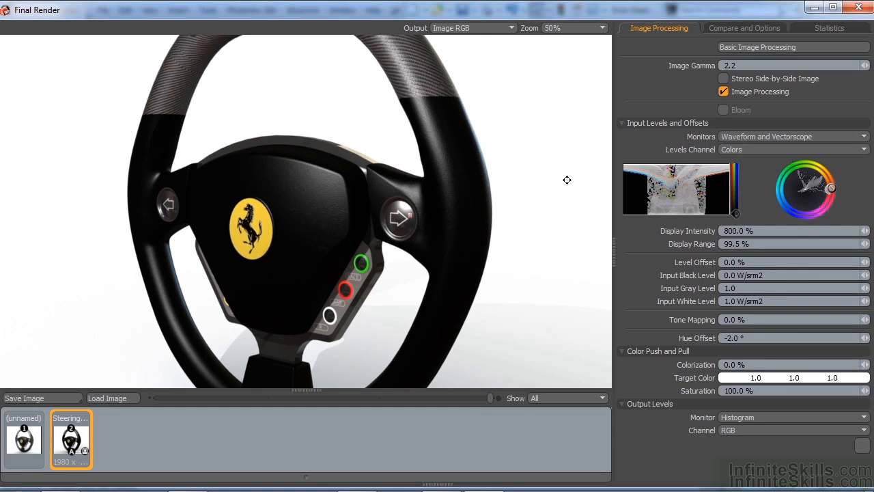
Step: Try Image Gamma 1.6, 1.1 and 2.5, then settle on 3.0 with the whole wheel in view
{"action": "type", "text": "1.6"}
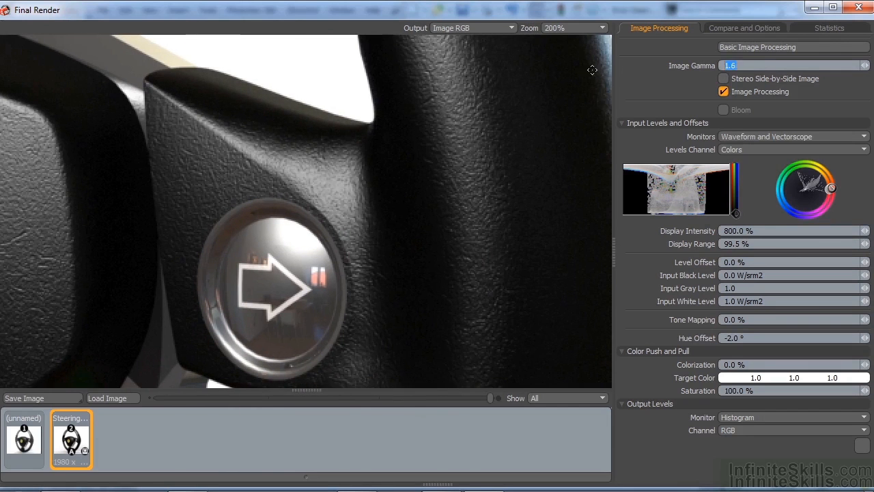
{"action": "type", "text": "1.1"}
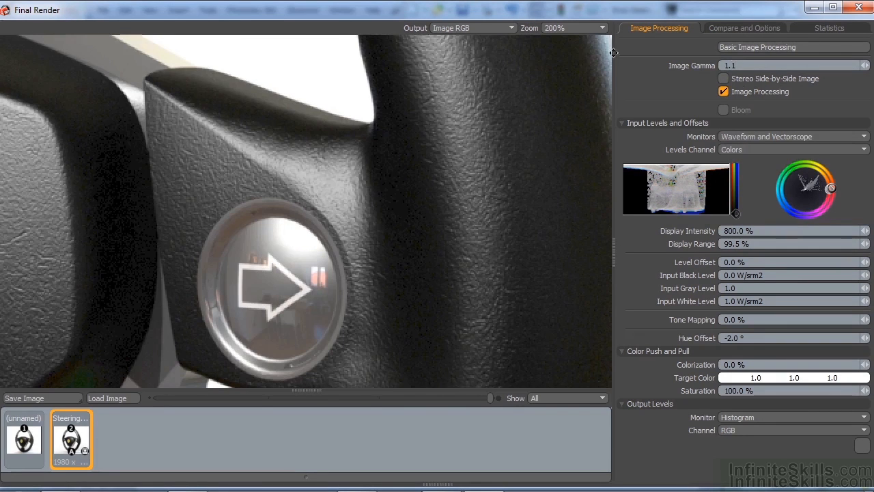
{"action": "type", "text": "2.5"}
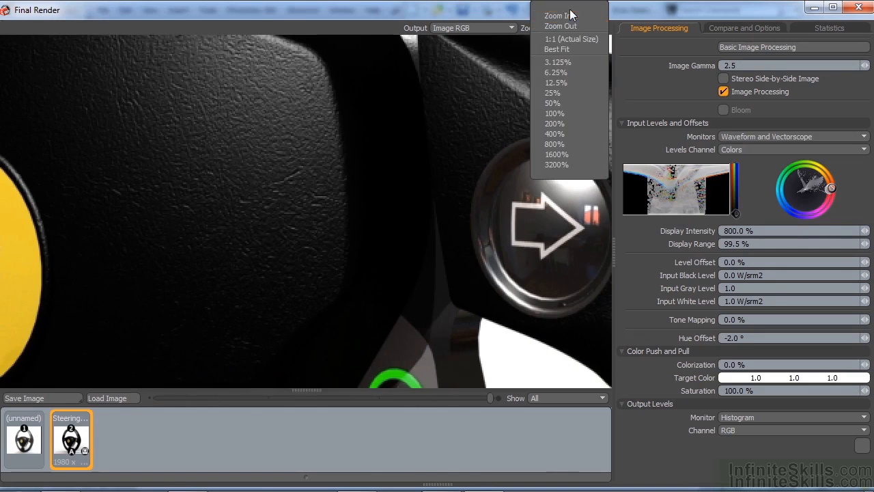
{"action": "left_click", "coordinate": [552, 104]}
{"action": "type", "text": "1"}
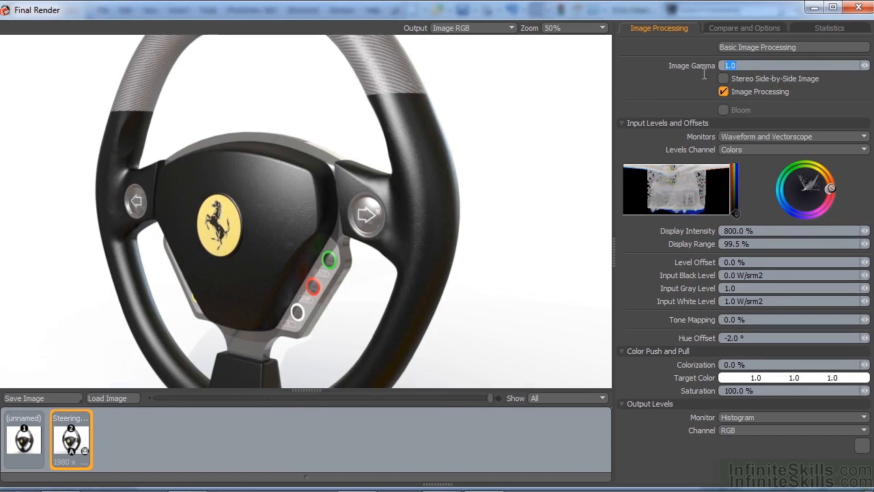
{"action": "type", "text": "3.0"}
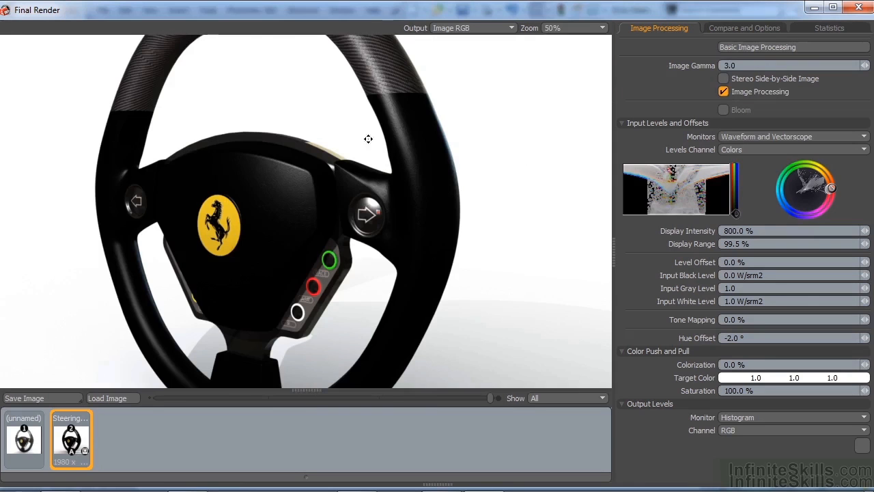